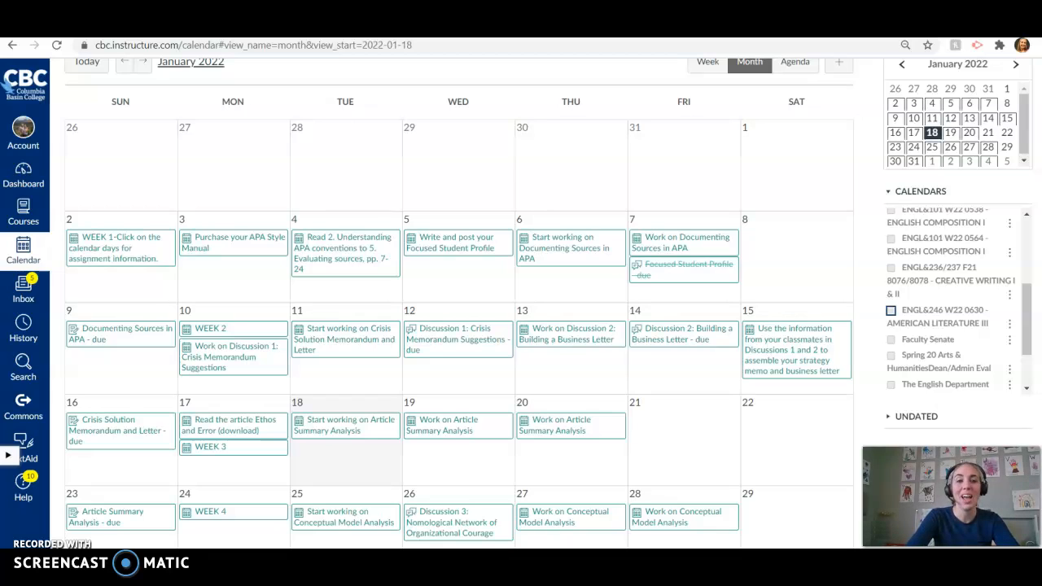
pyautogui.moveTo(251, 476)
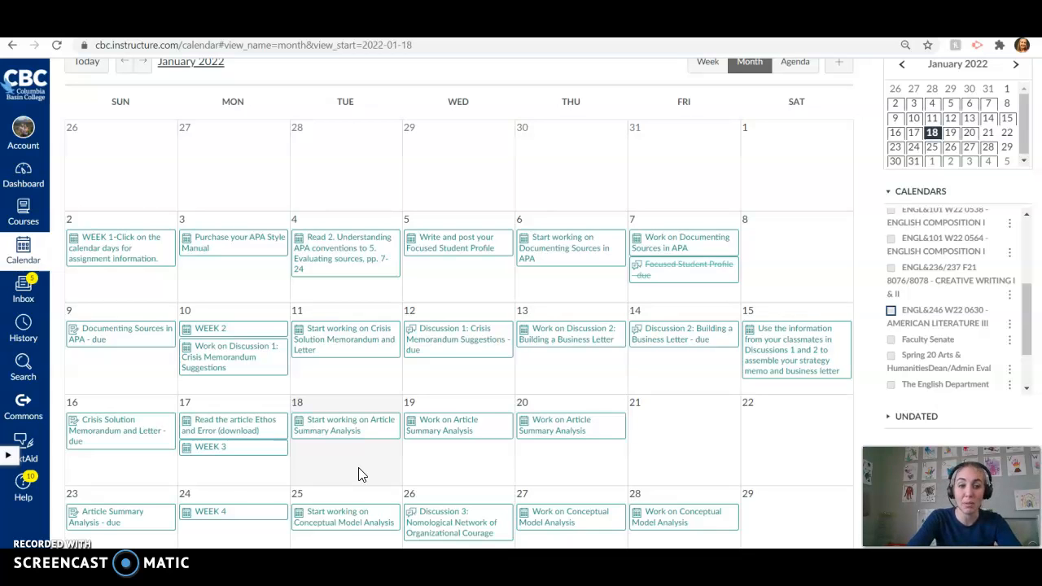
# - Open the 'Article Summary Analysis - due' assignment from the January 23 calendar event
pyautogui.click(107, 517)
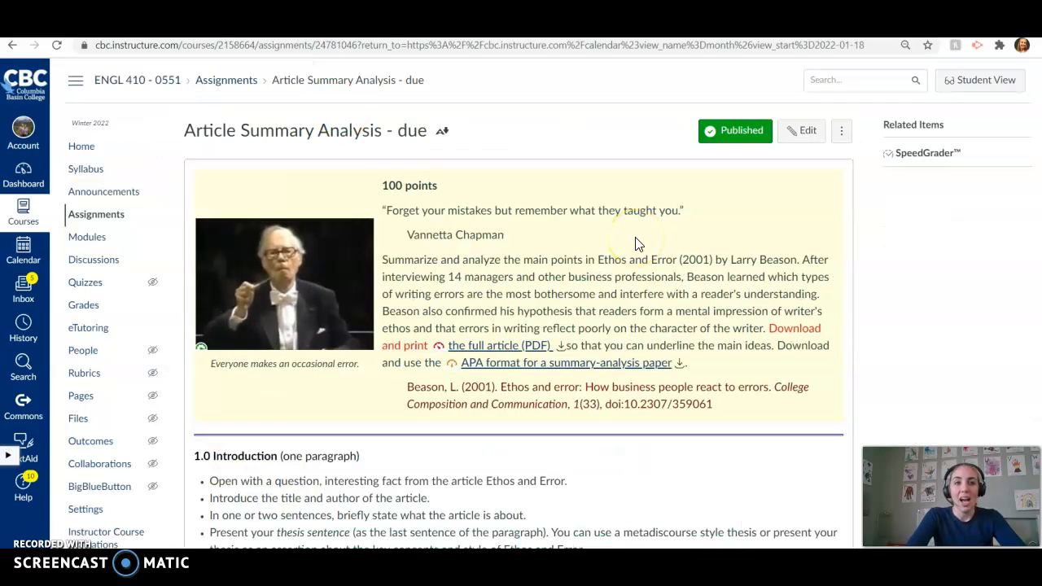
pyautogui.scroll(-3)
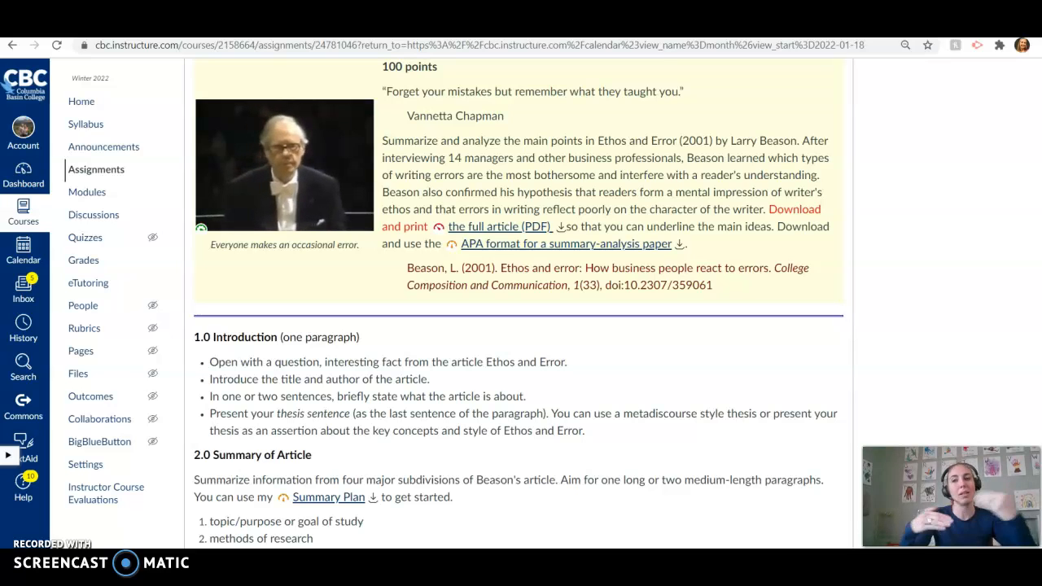
pyautogui.moveTo(1019, 57)
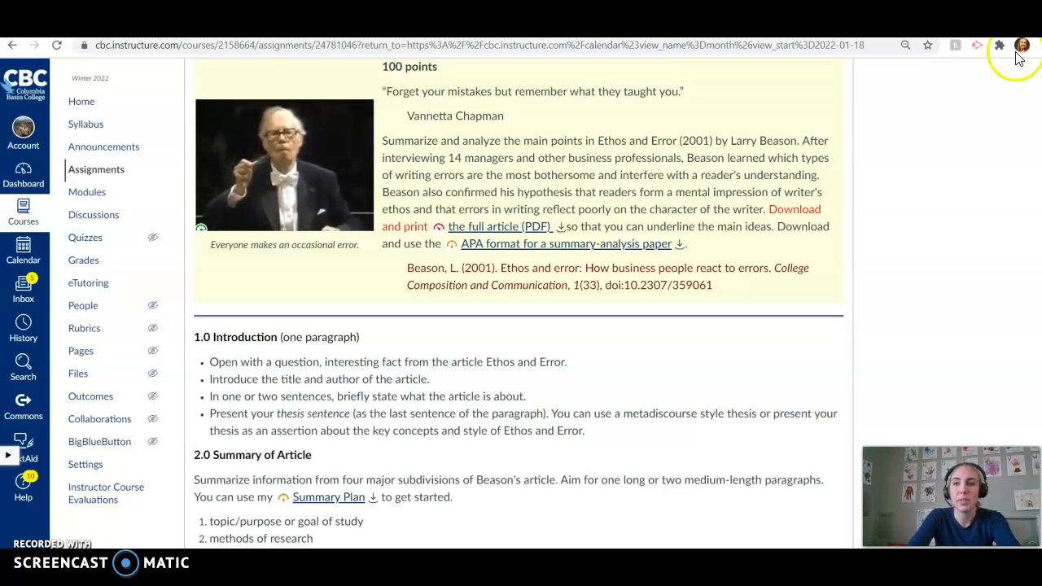
# - Scroll to the 1.0 Introduction and 2.0 Summary of Article requirements with sample opening sentences
pyautogui.scroll(-3)
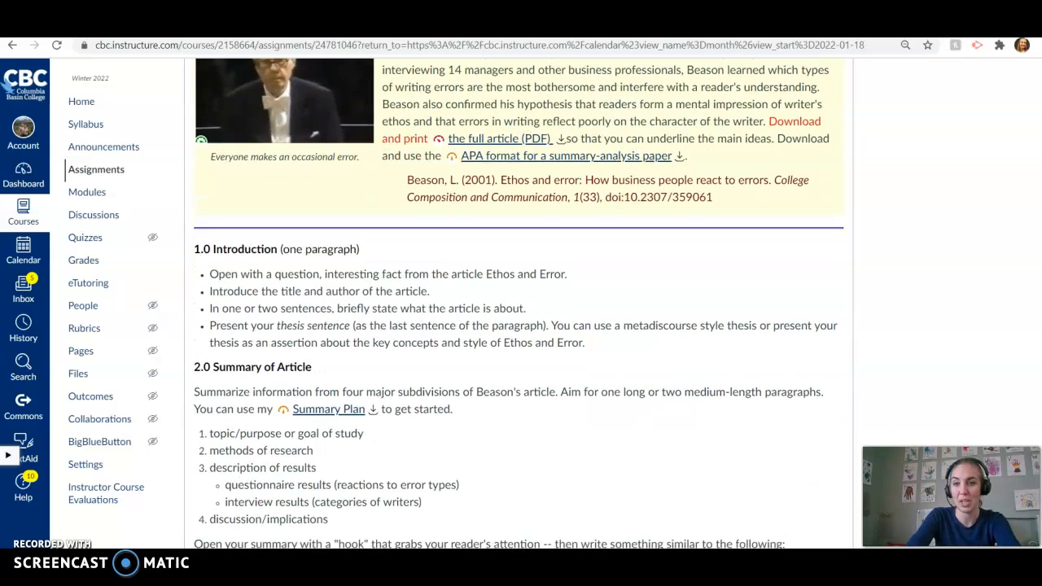
pyautogui.scroll(3)
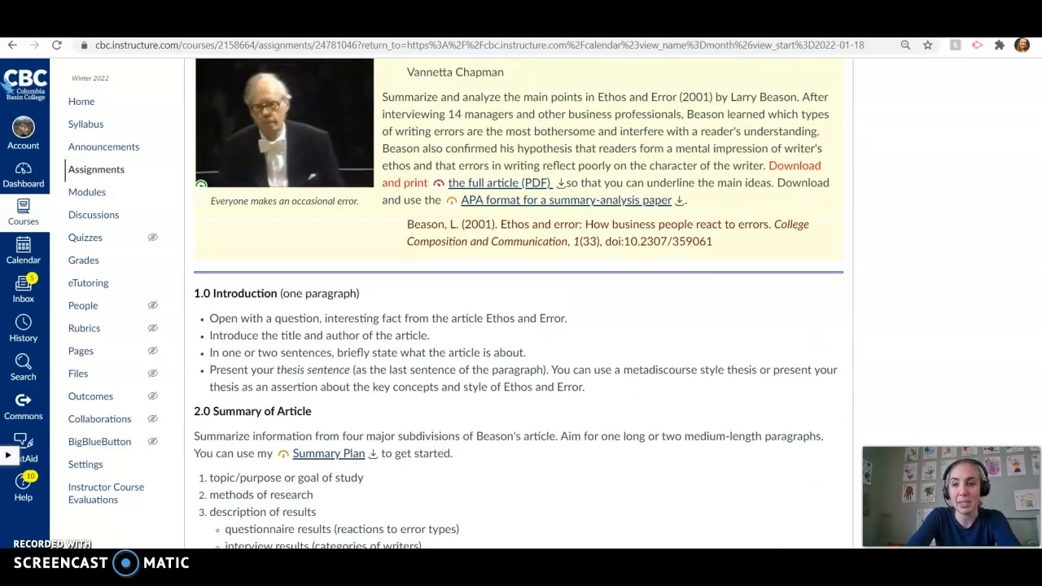
pyautogui.scroll(-3)
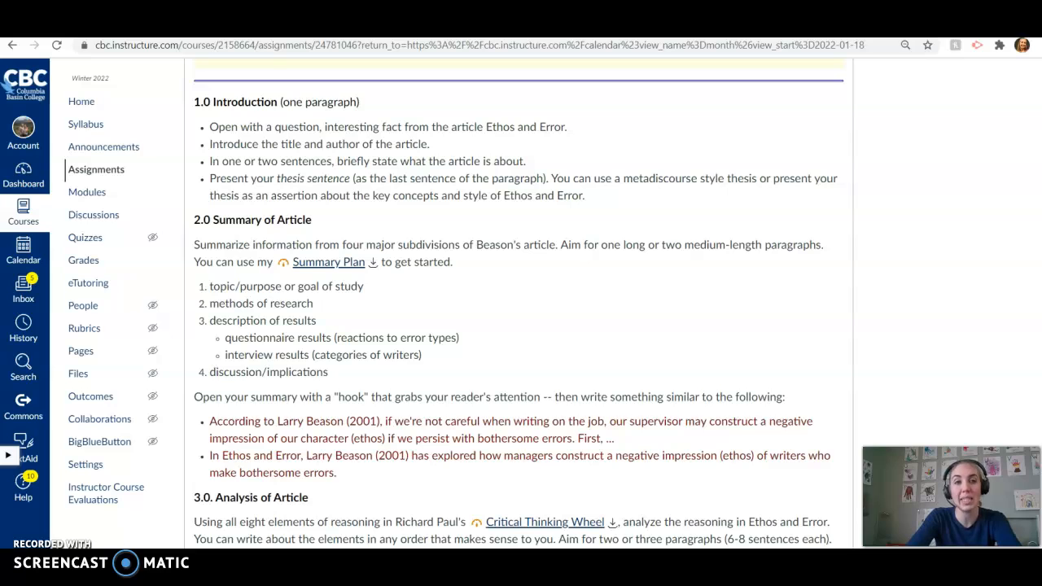
pyautogui.scroll(3)
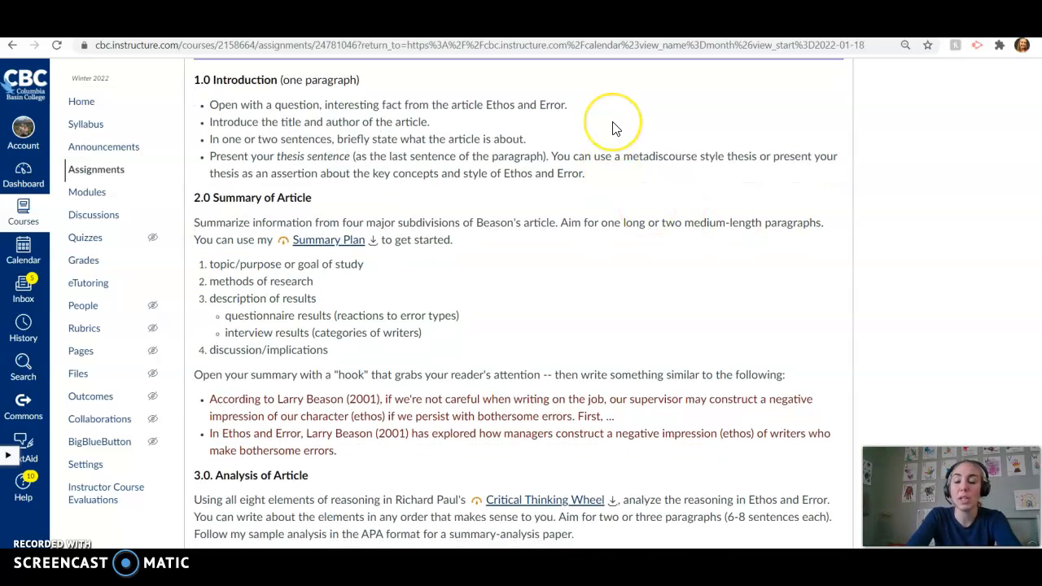
pyautogui.moveTo(613, 127)
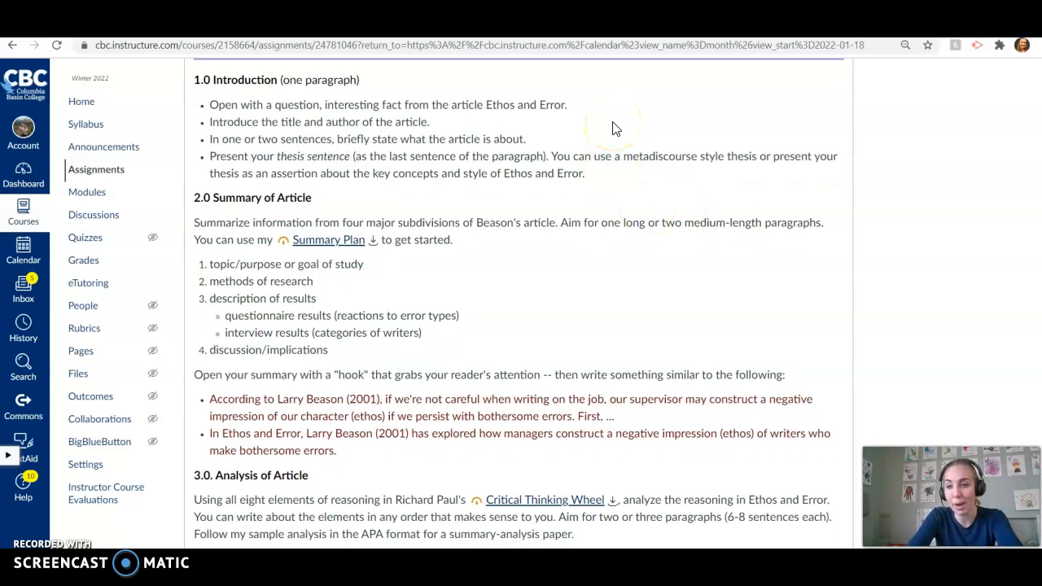
pyautogui.moveTo(356, 119)
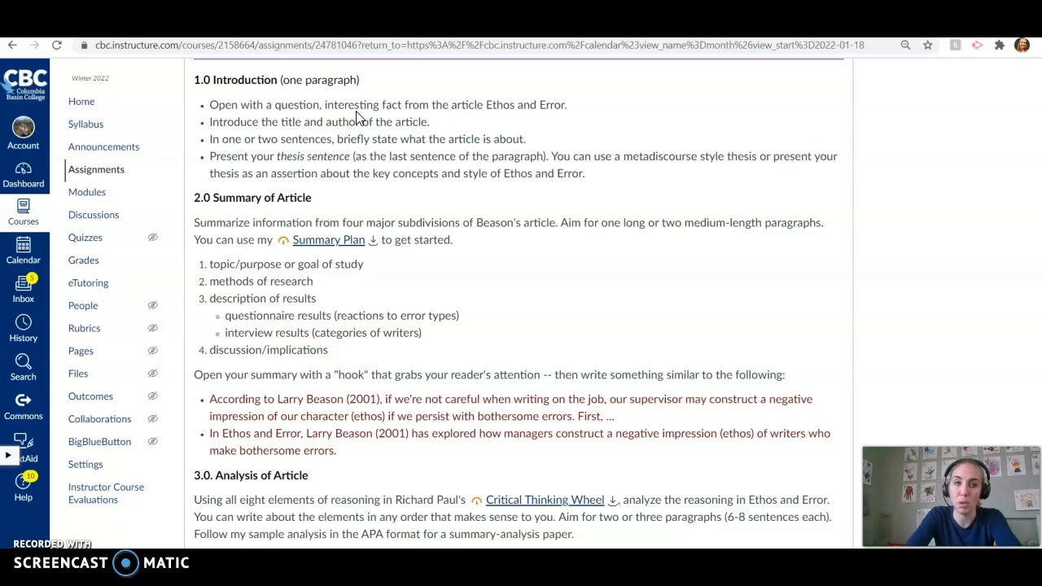
pyautogui.moveTo(264, 121)
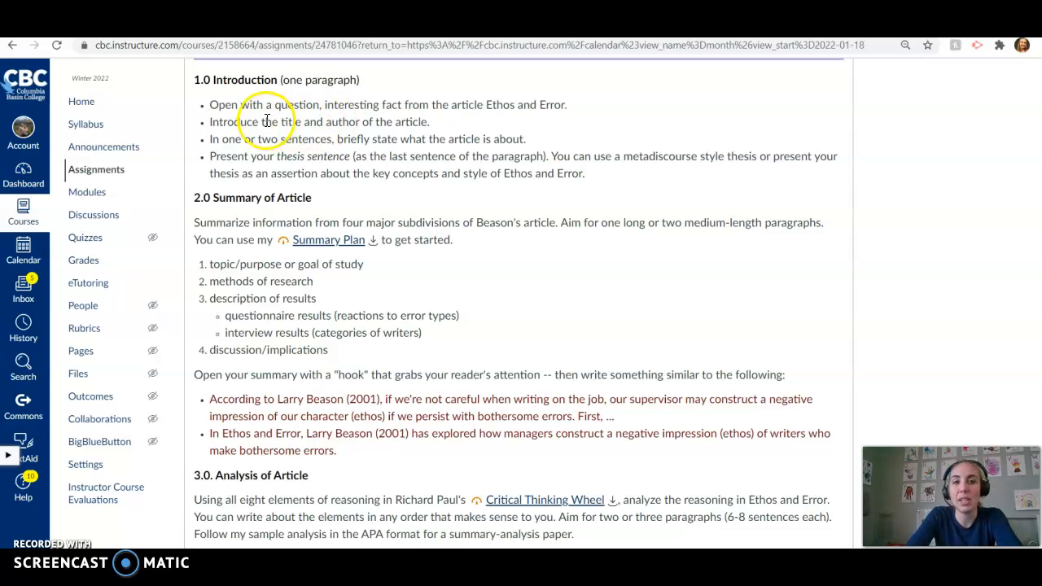
pyautogui.moveTo(363, 202)
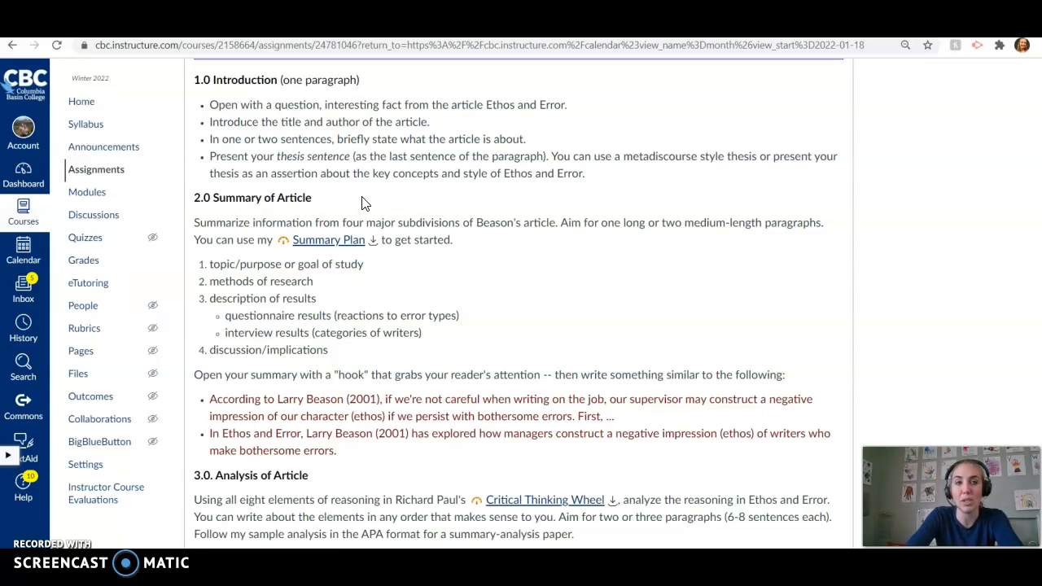
pyautogui.moveTo(409, 172)
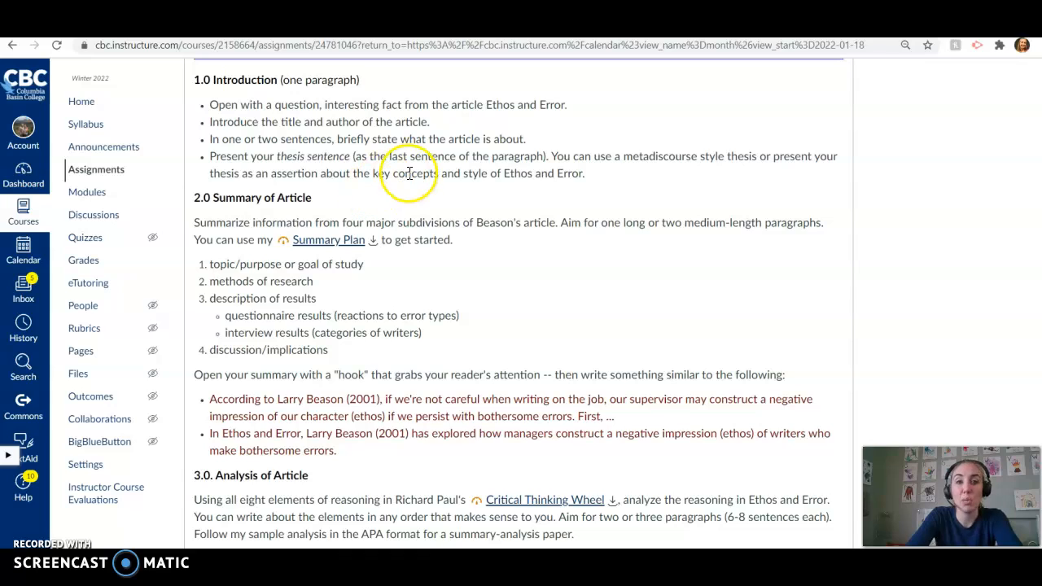
pyautogui.moveTo(411, 173)
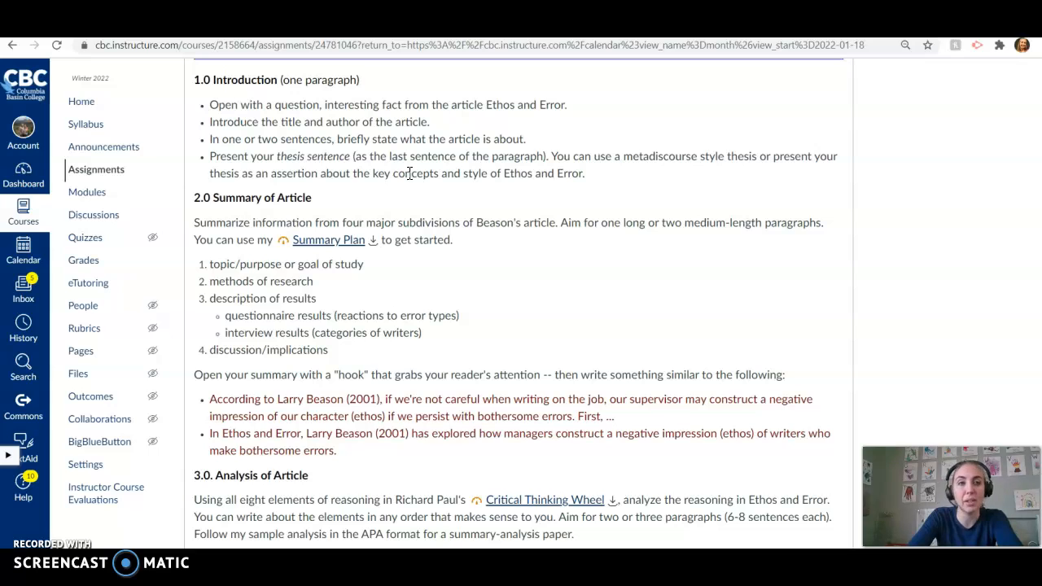
pyautogui.moveTo(376, 280)
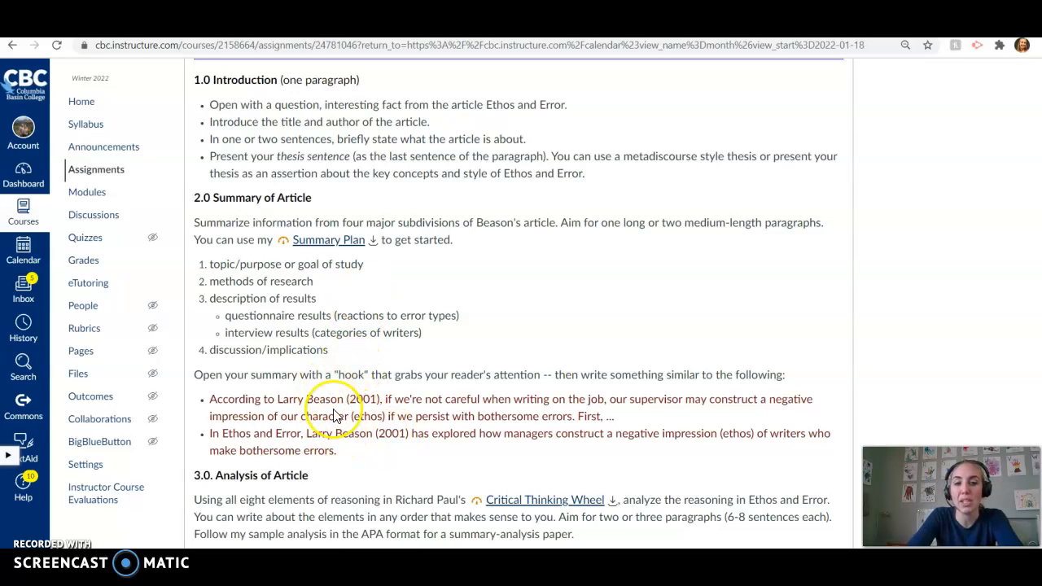
pyautogui.moveTo(383, 449)
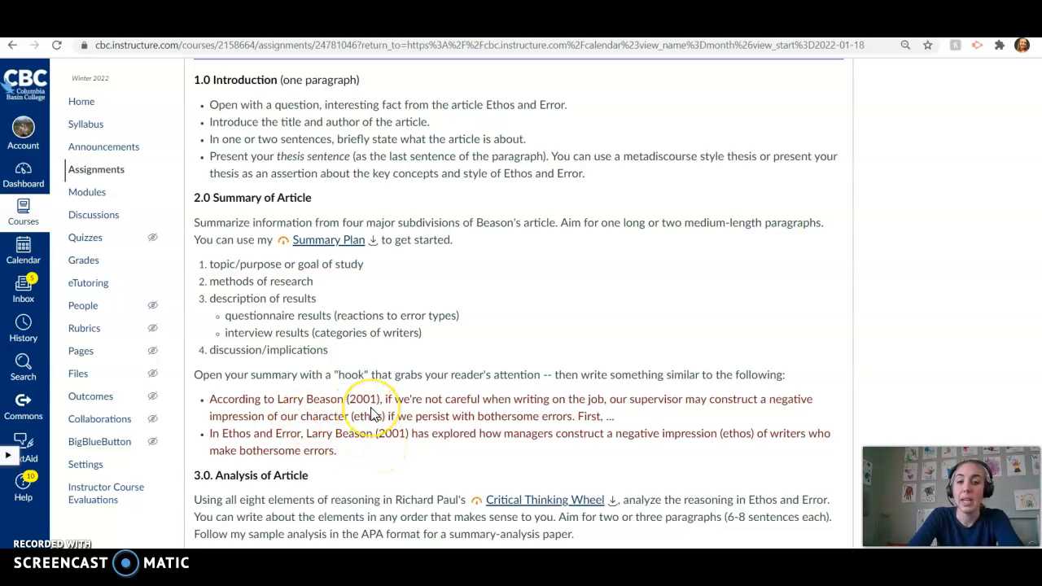
pyautogui.moveTo(218, 446)
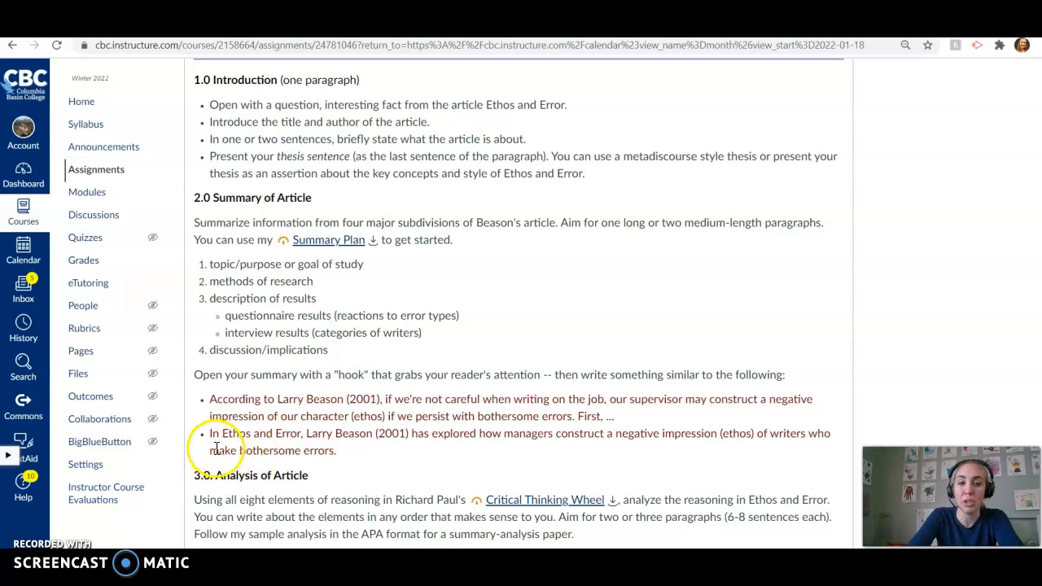
pyautogui.moveTo(606, 378)
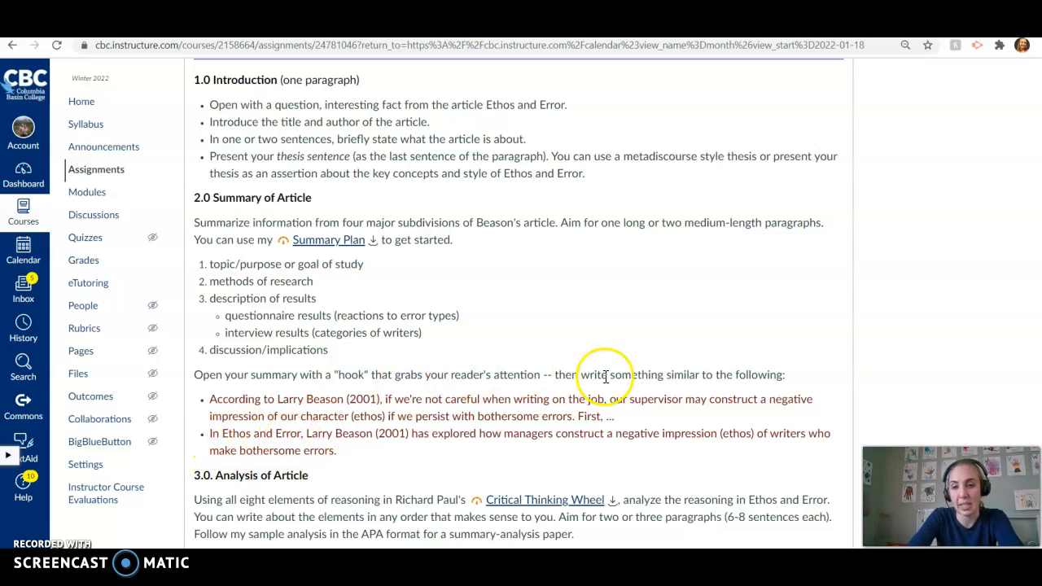
pyautogui.moveTo(606, 377)
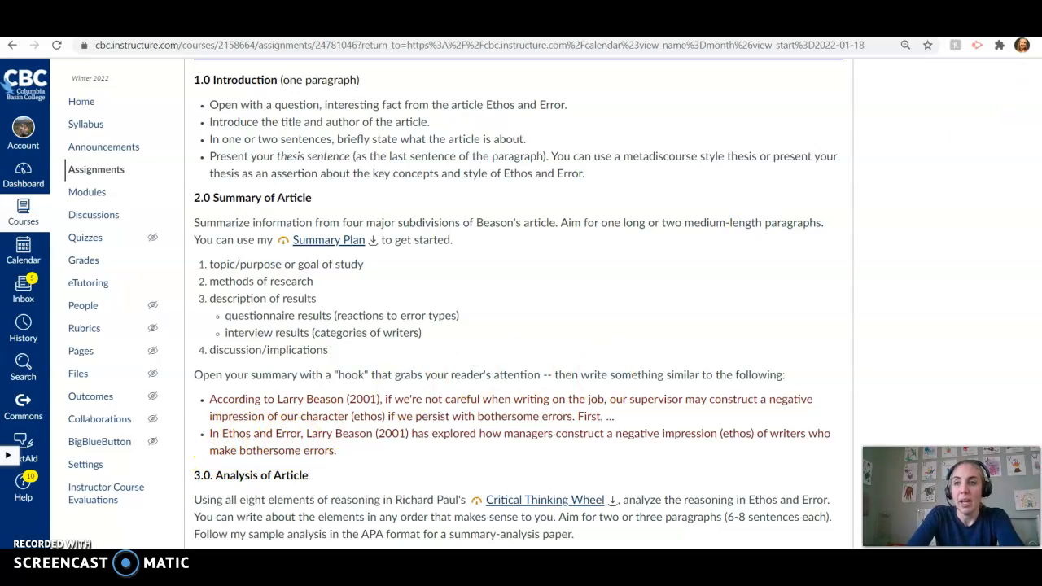
# - Scroll past the Critical Thinking Wheel to 4.0 Assessment, 5.0 References, 100 points and Jan 23 due date
pyautogui.scroll(-3)
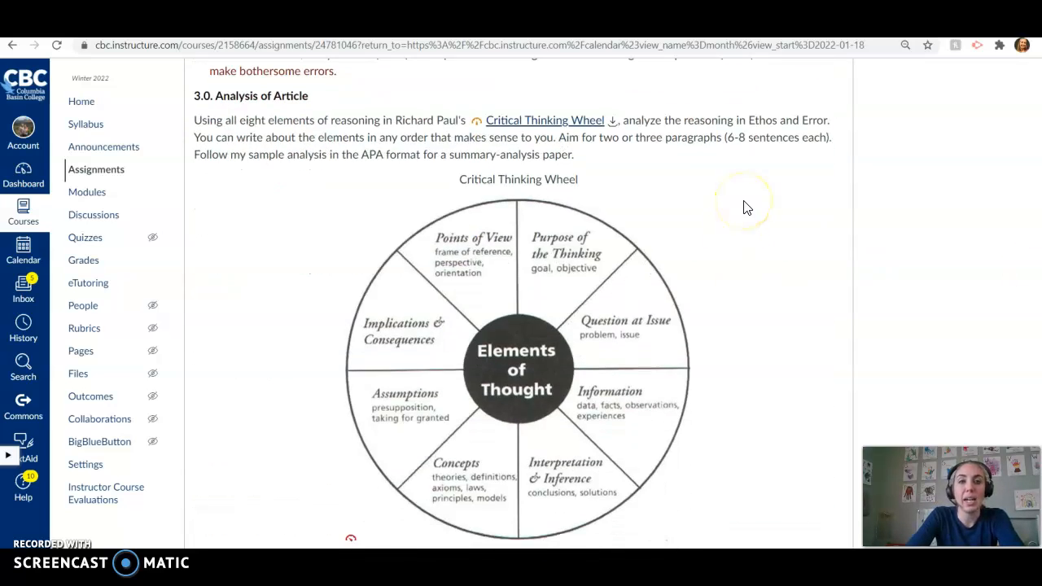
pyautogui.moveTo(745, 204)
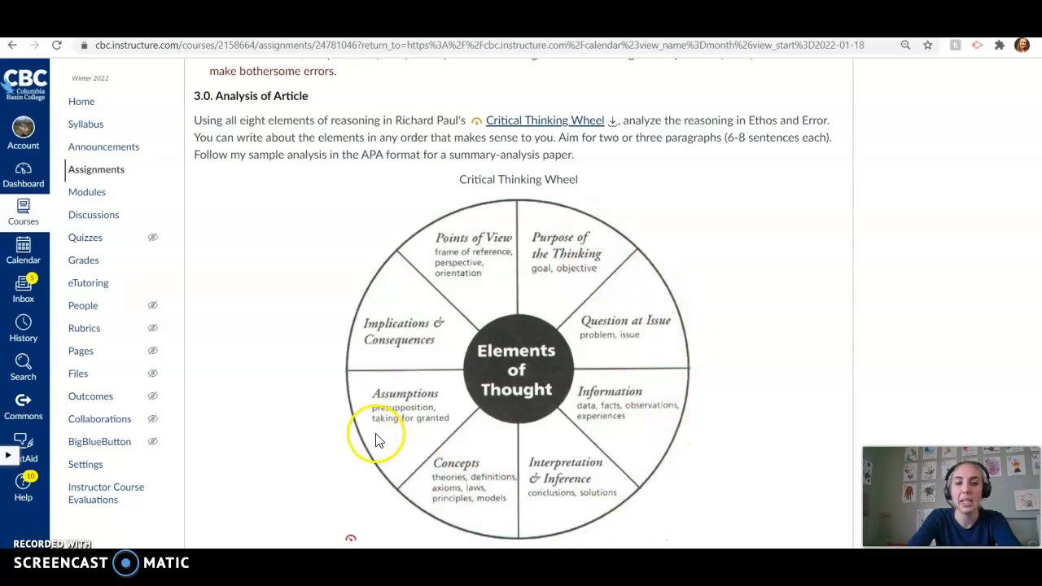
pyautogui.moveTo(424, 459)
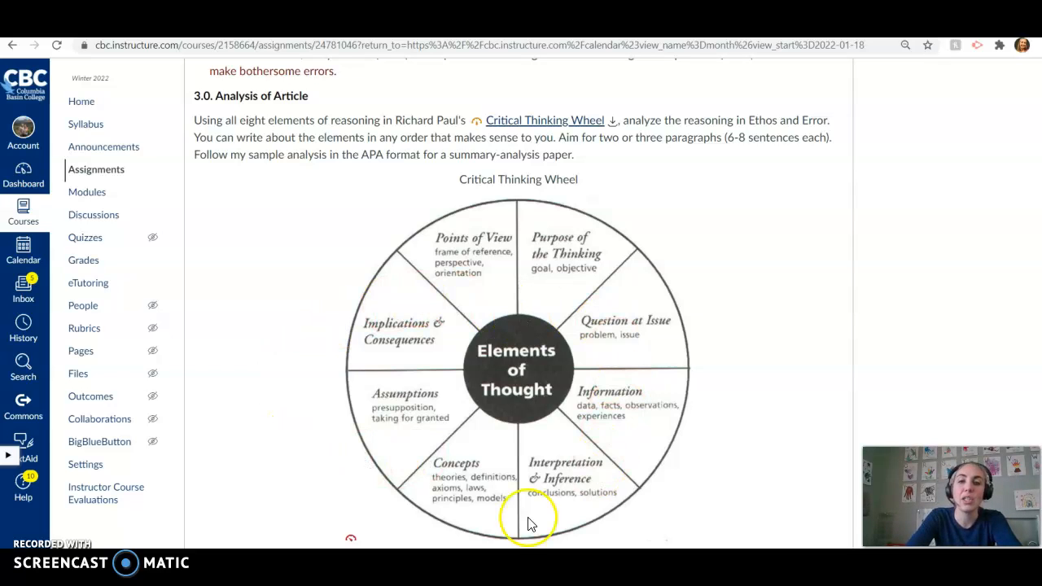
pyautogui.moveTo(766, 393)
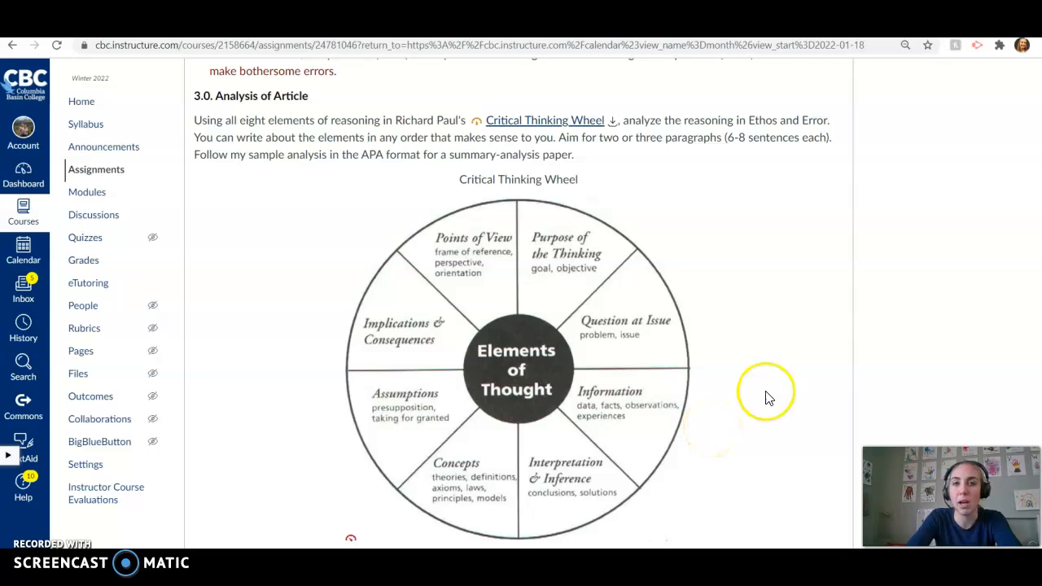
pyautogui.scroll(-3)
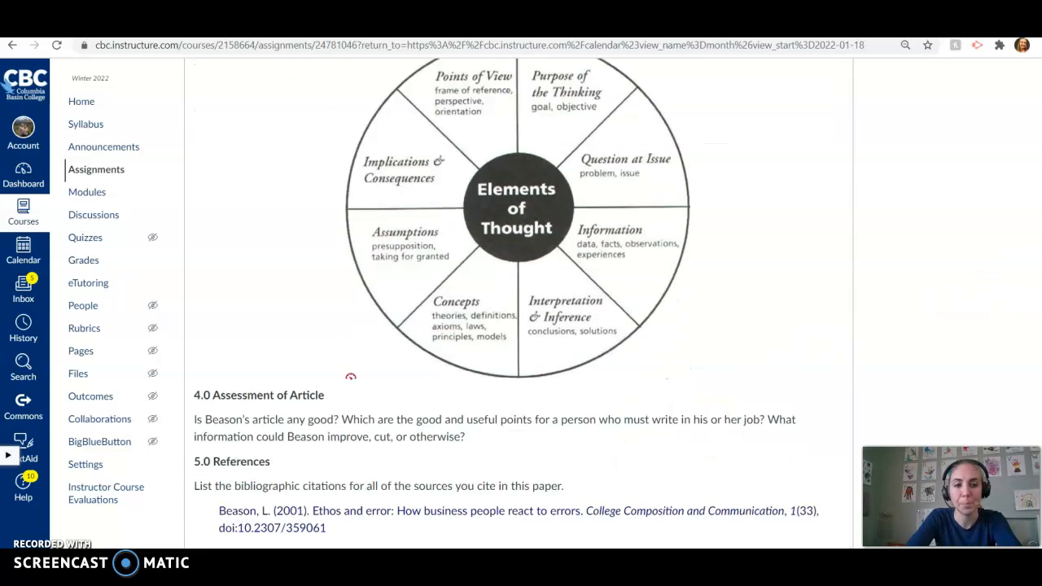
pyautogui.scroll(-3)
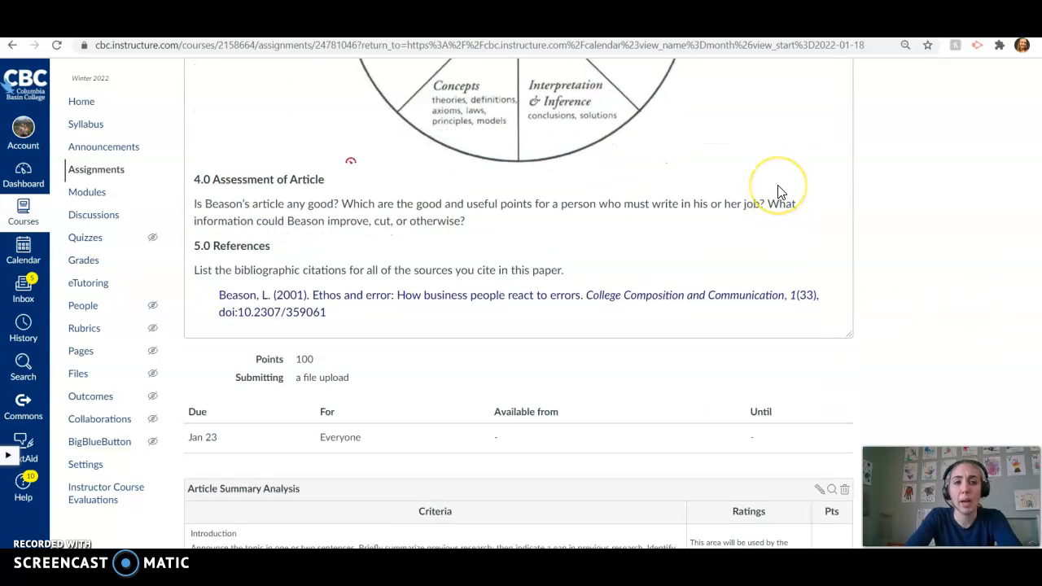
pyautogui.moveTo(779, 192)
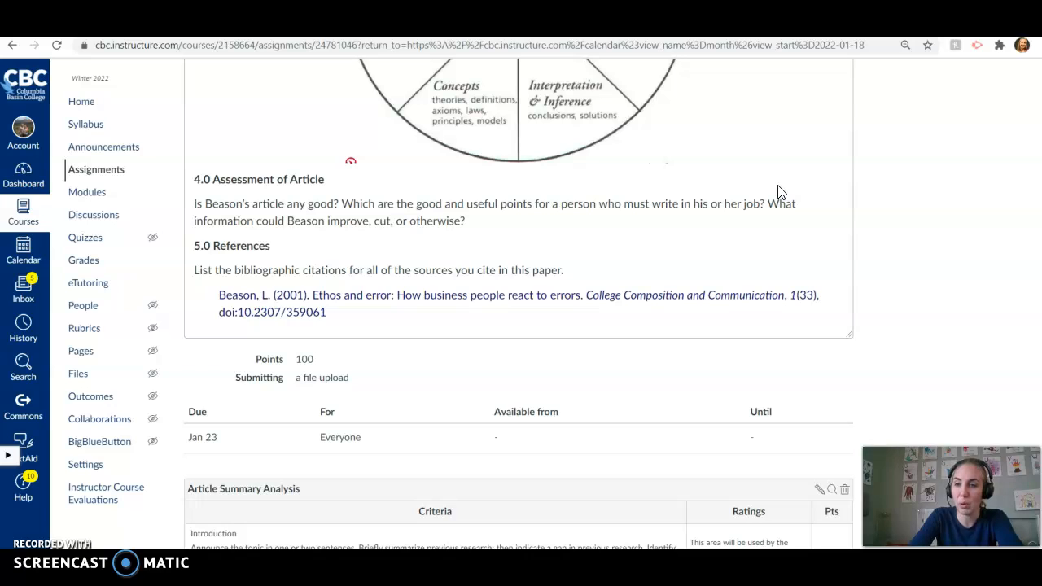
pyautogui.moveTo(332, 222)
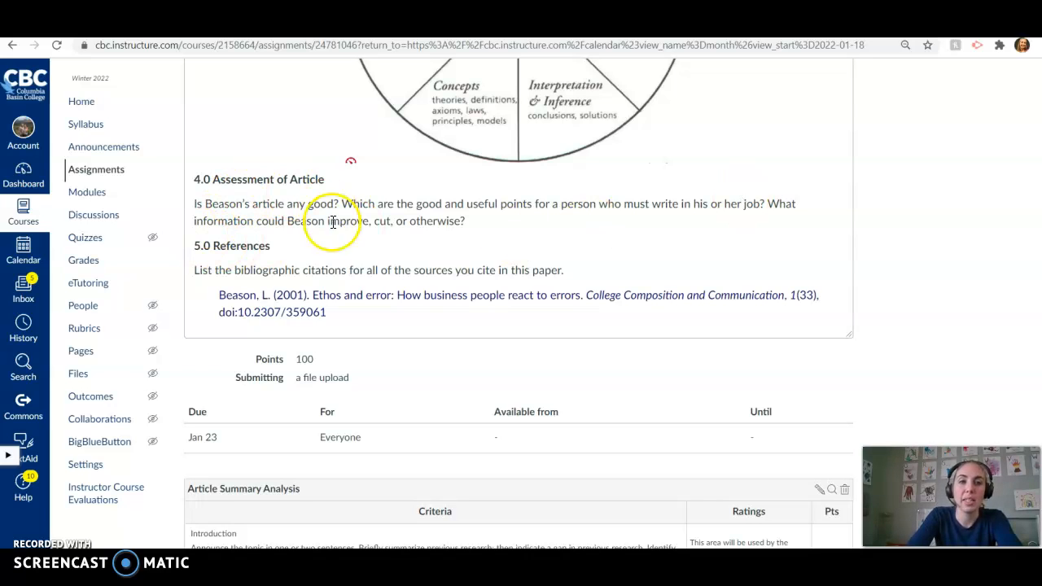
pyautogui.moveTo(280, 200)
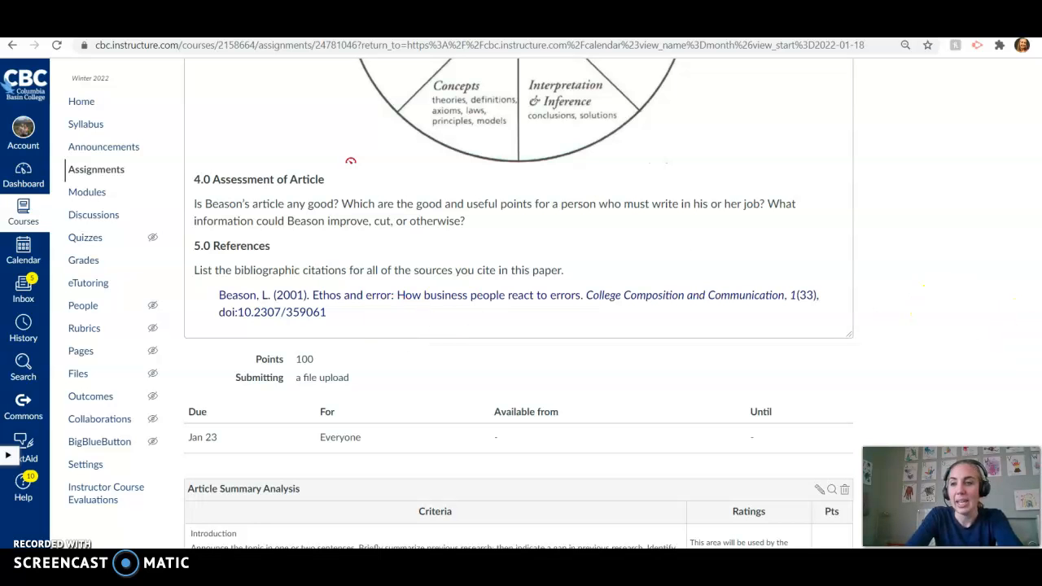
# - Scroll to the Article Summary Analysis rubric table with criteria and point values totaling 100
pyautogui.scroll(-3)
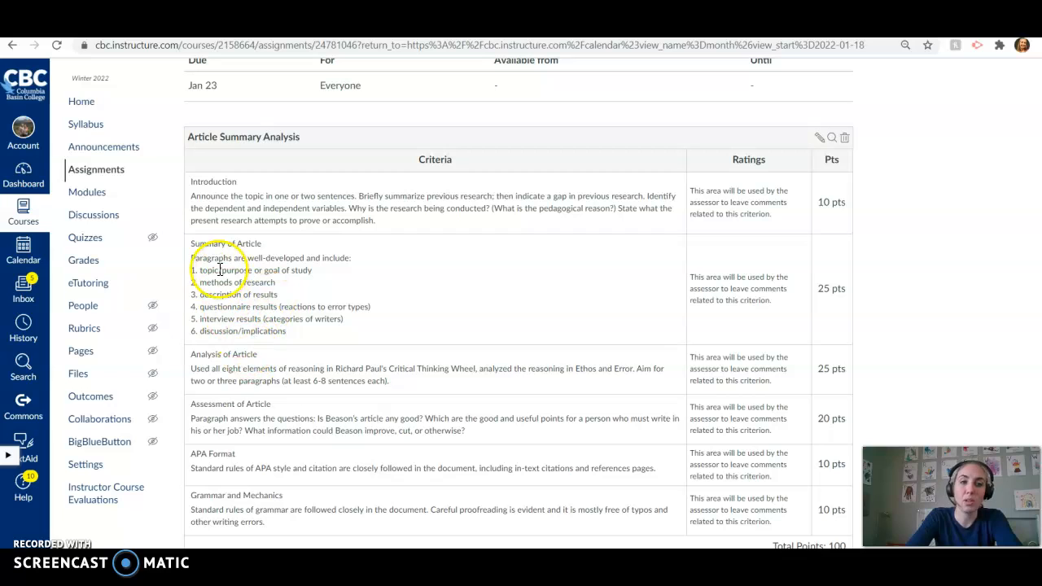
pyautogui.moveTo(248, 367)
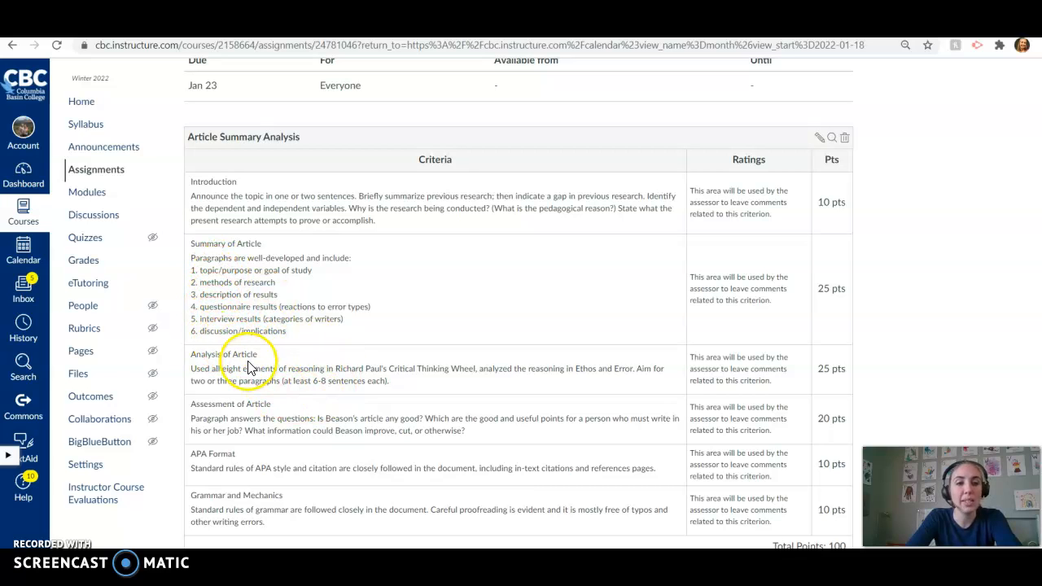
pyautogui.moveTo(431, 373)
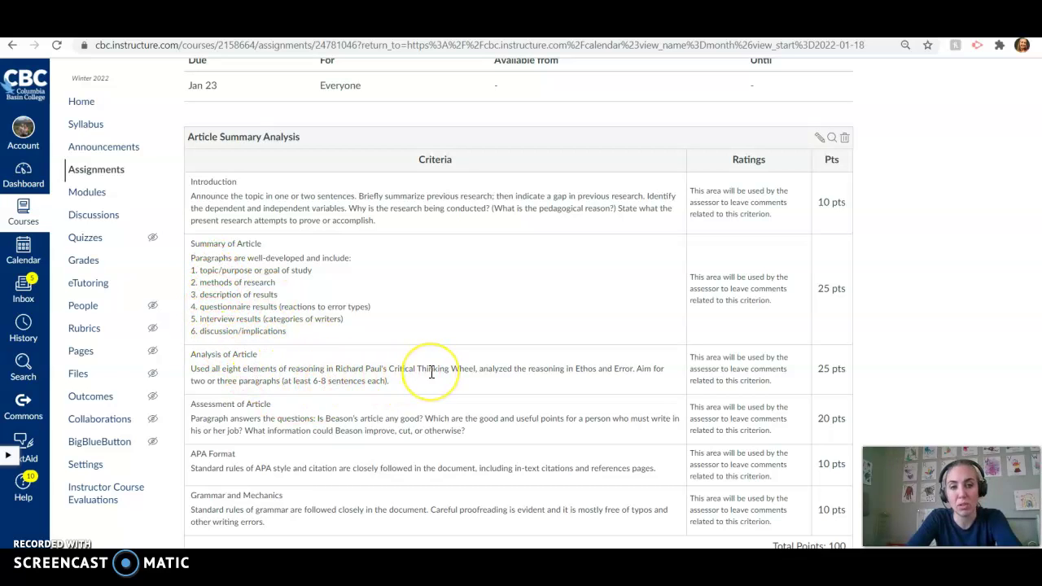
pyautogui.moveTo(273, 437)
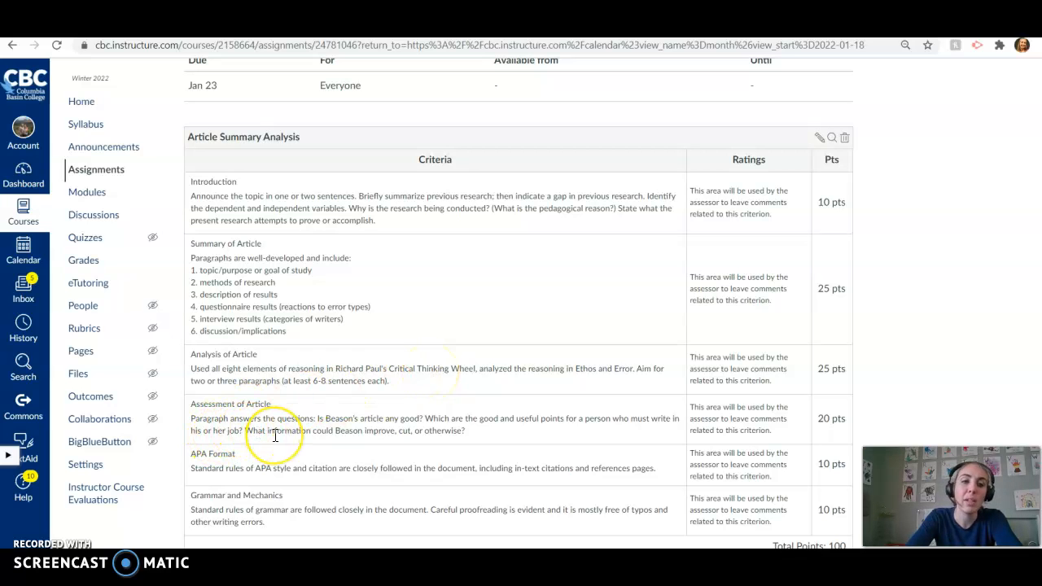
pyautogui.moveTo(489, 431)
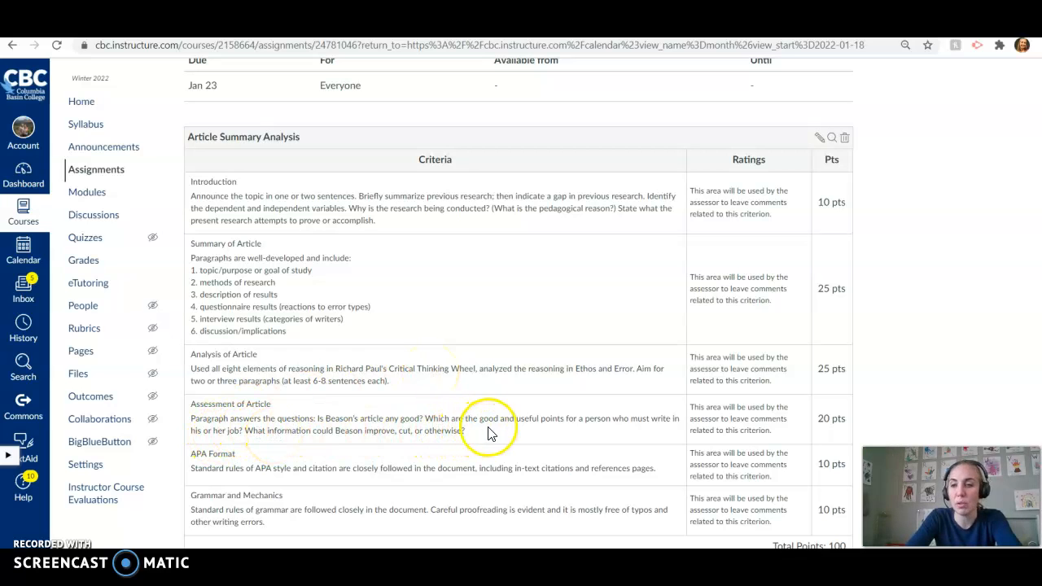
pyautogui.moveTo(433, 433)
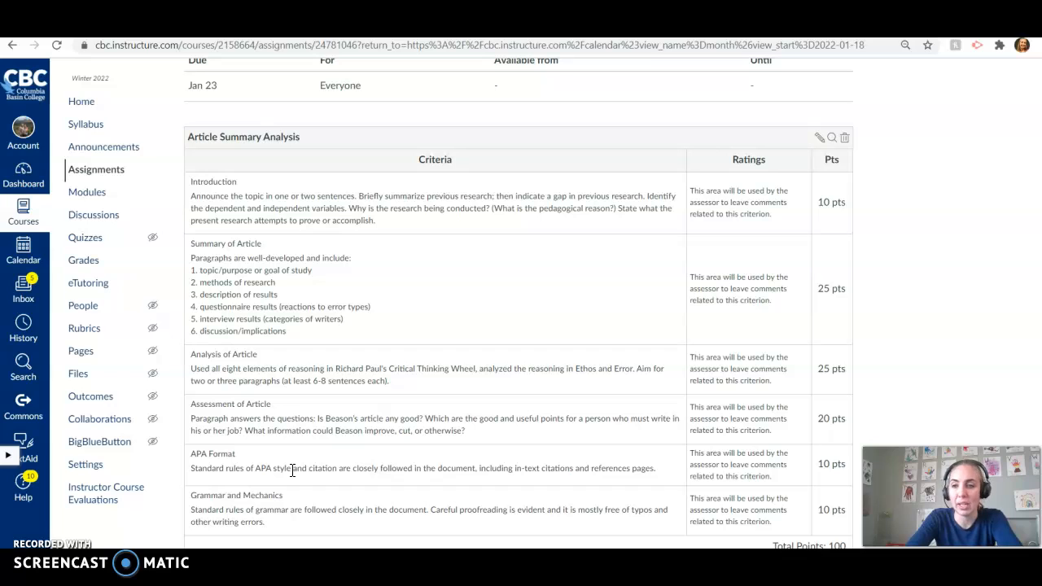
pyautogui.moveTo(326, 508)
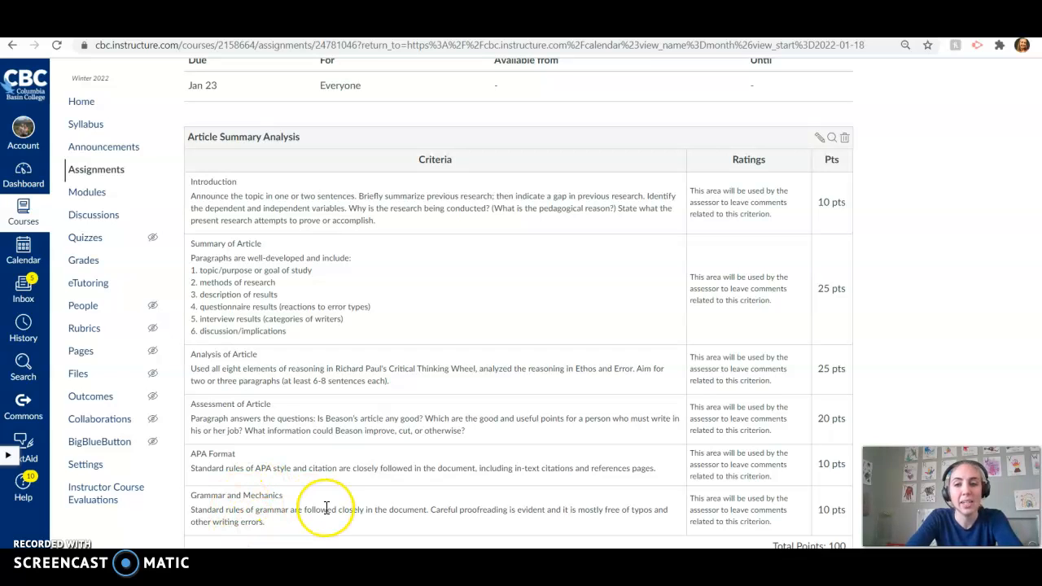
pyautogui.moveTo(325, 508)
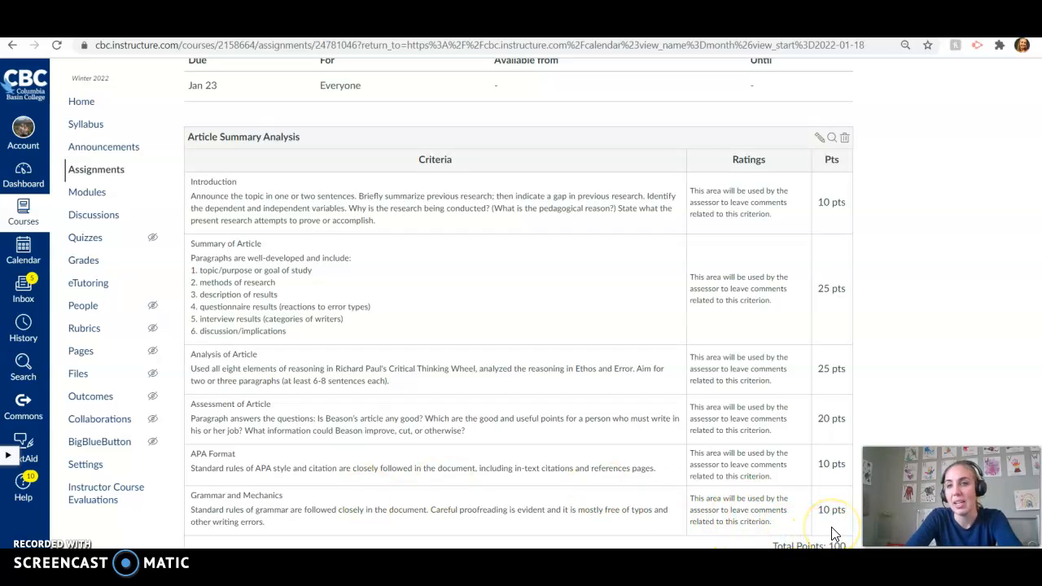
pyautogui.moveTo(834, 534)
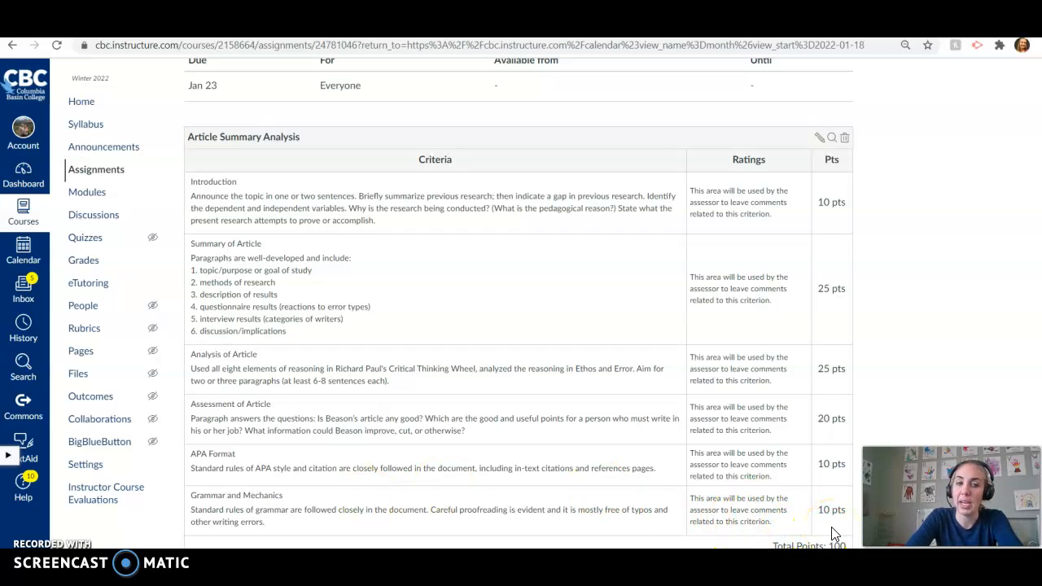
pyautogui.moveTo(827, 352)
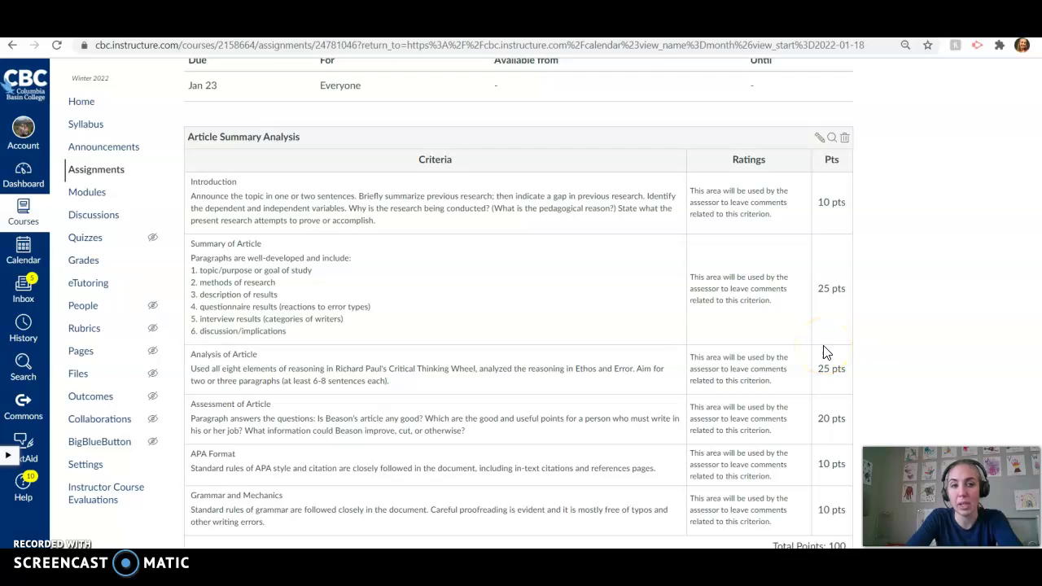
pyautogui.moveTo(834, 422)
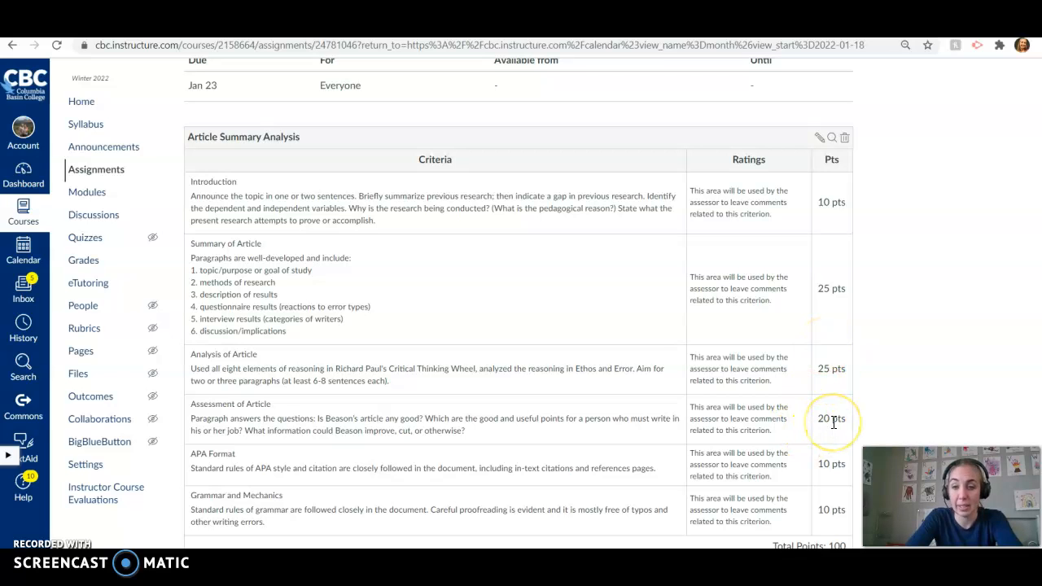
pyautogui.moveTo(801, 502)
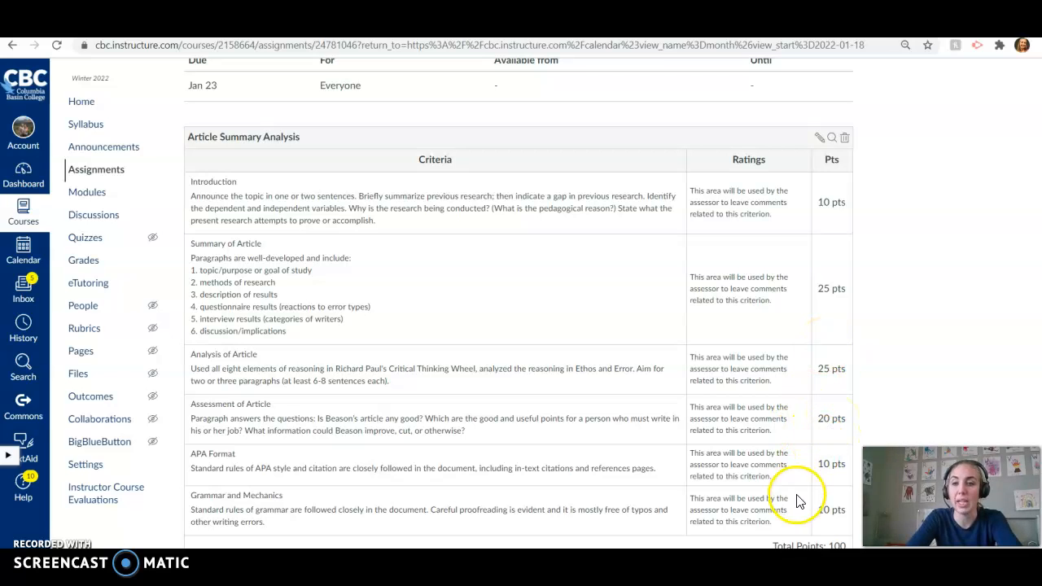
pyautogui.moveTo(828, 508)
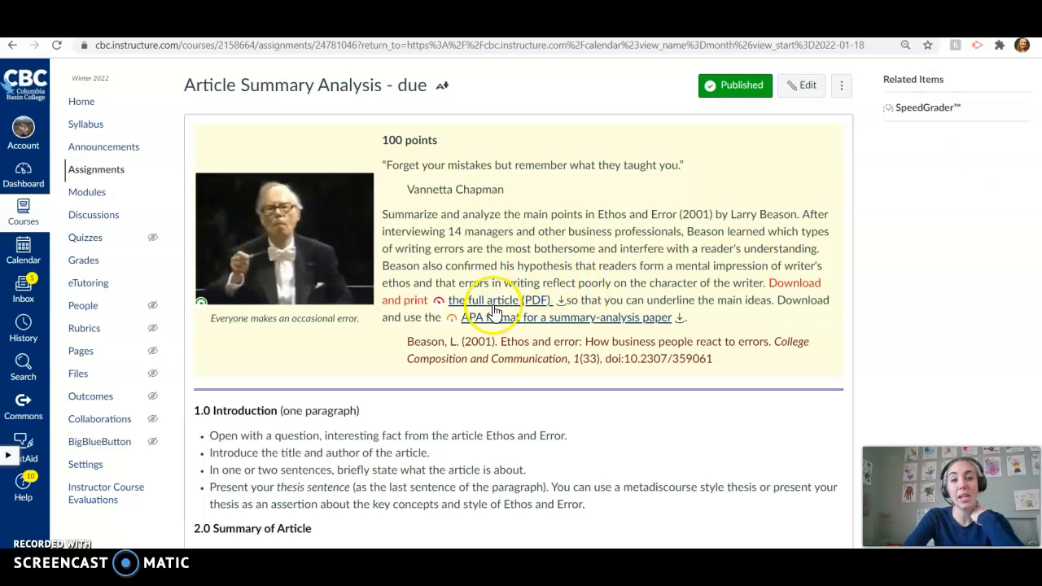
pyautogui.moveTo(676, 308)
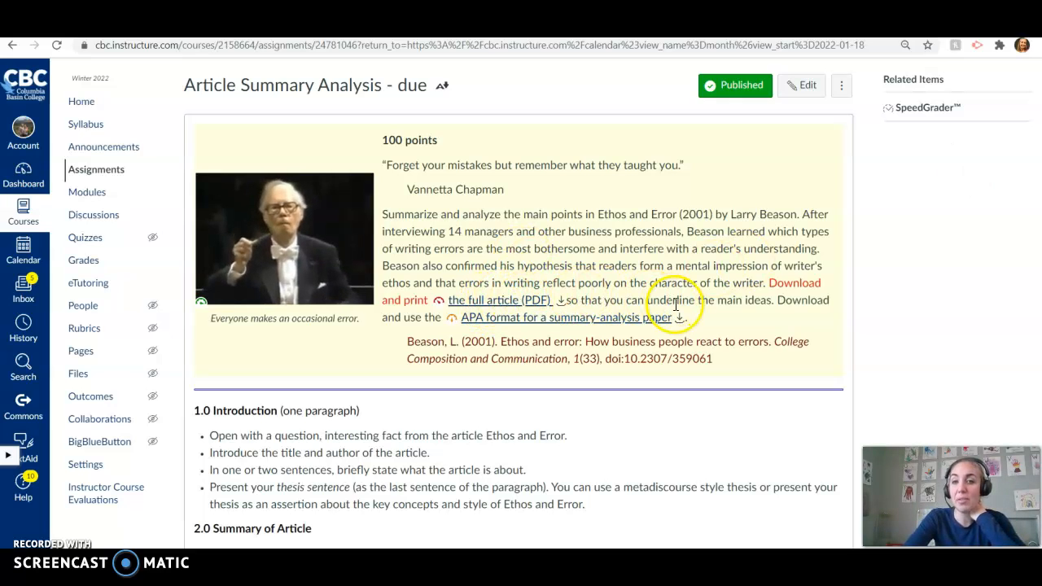
pyautogui.moveTo(633, 329)
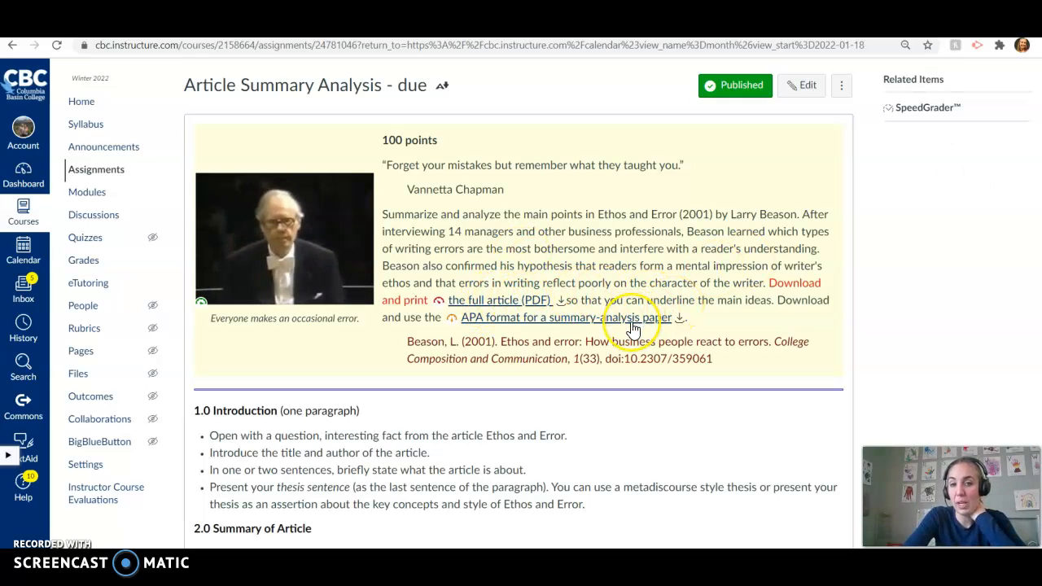
pyautogui.moveTo(636, 326)
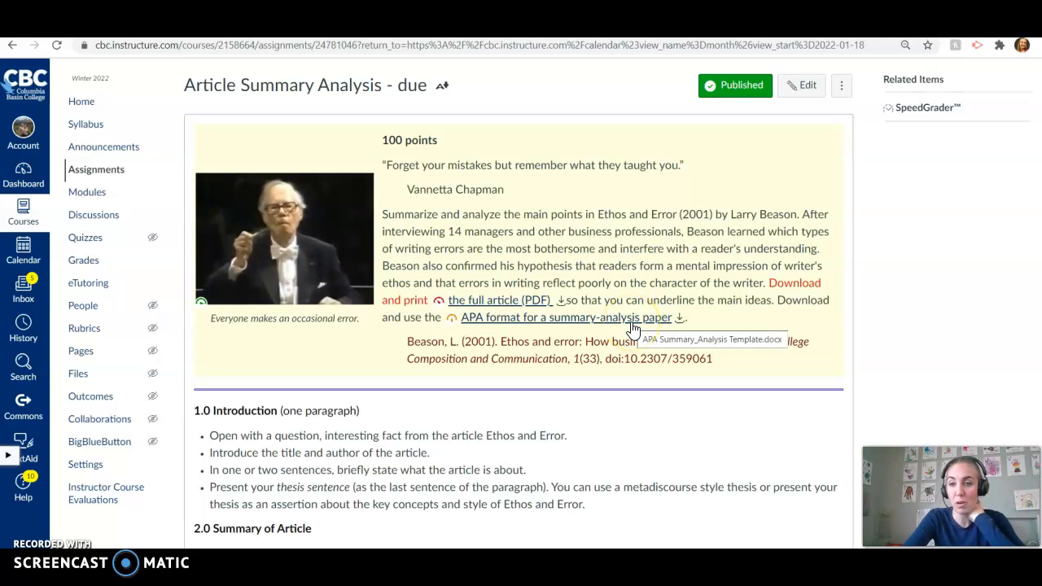